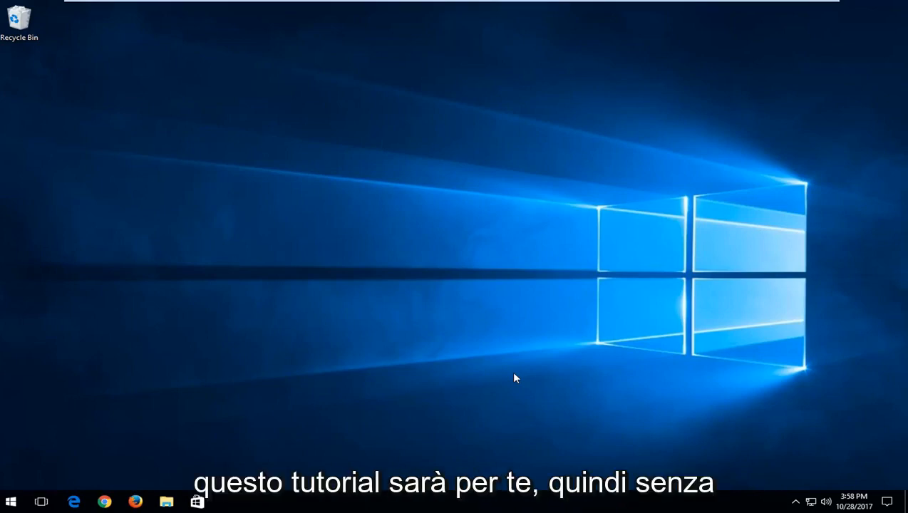
mouse_move(369, 364)
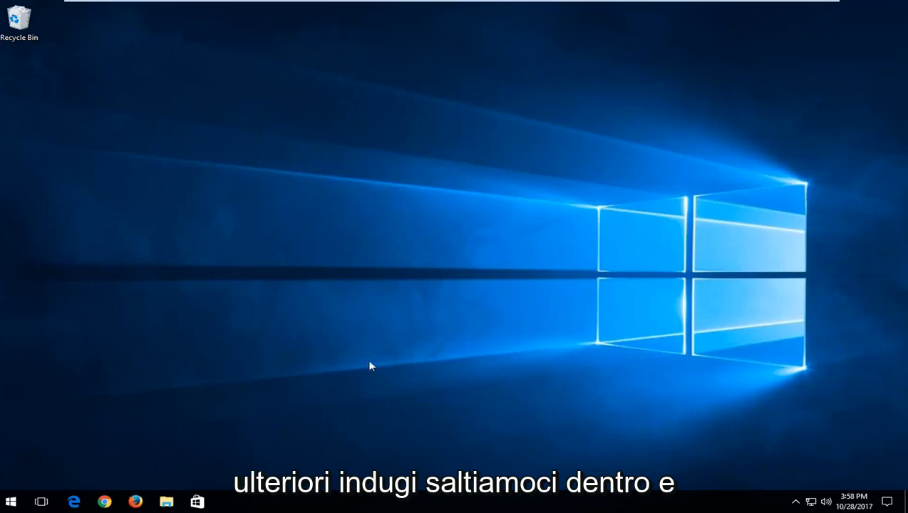
Open the Start menu from the taskbar.
click(12, 502)
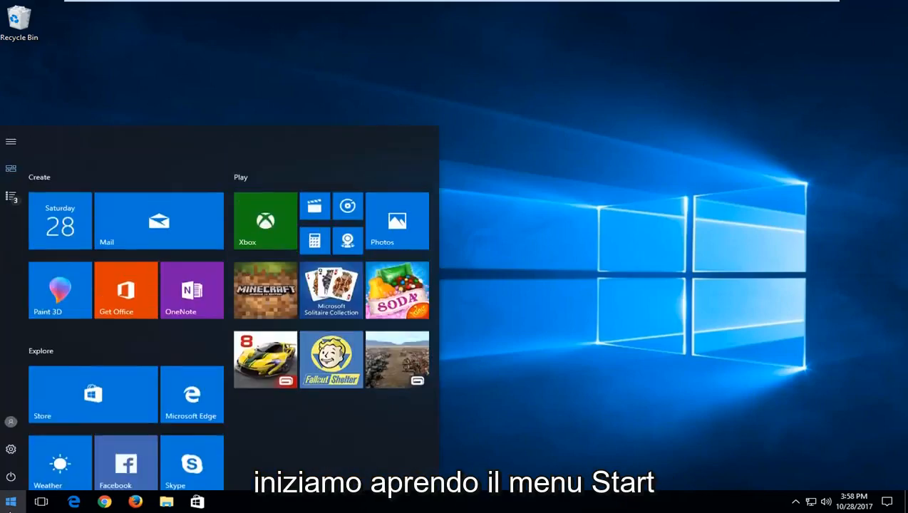
Search 'services', launch Services and open Background Intelligent Transfer Service properties.
scroll(down, 3)
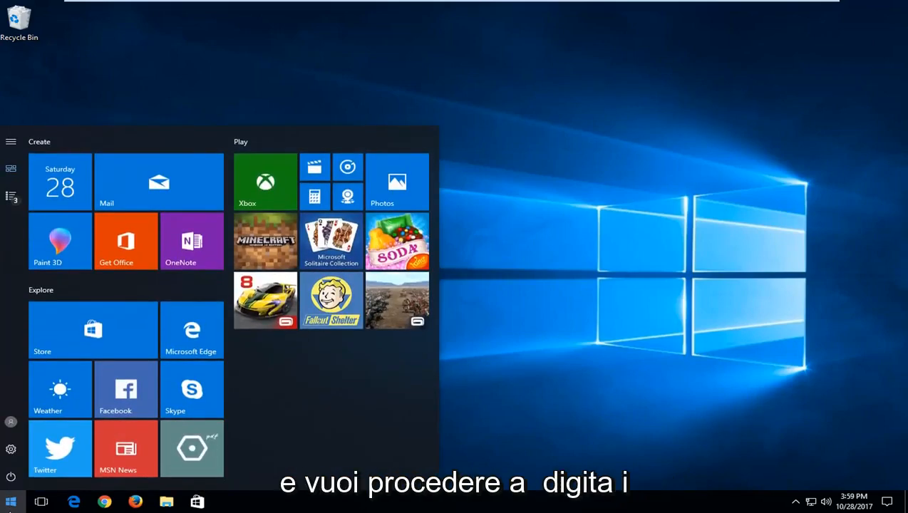
text(services)
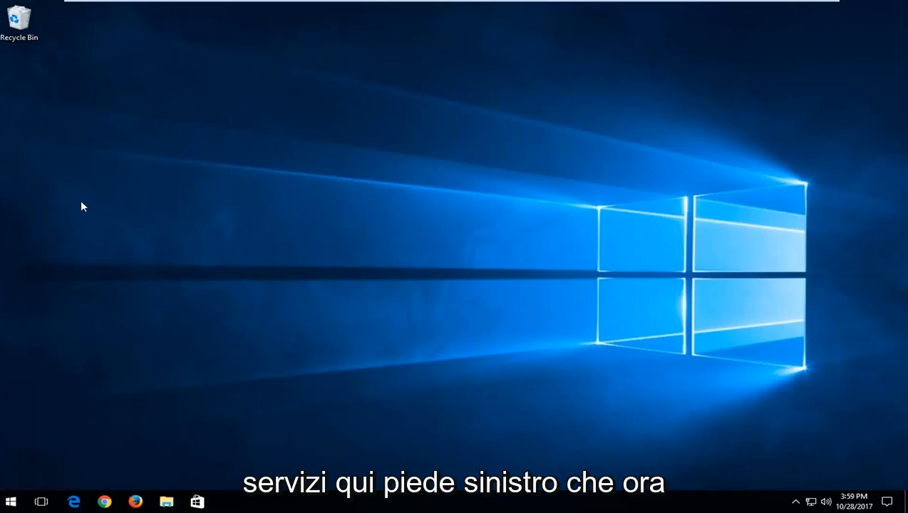
click(228, 501)
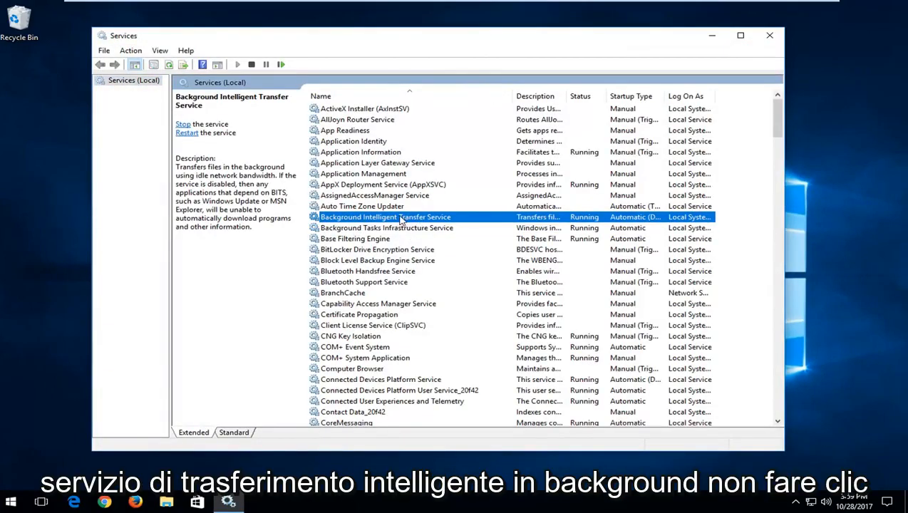
double_click(385, 217)
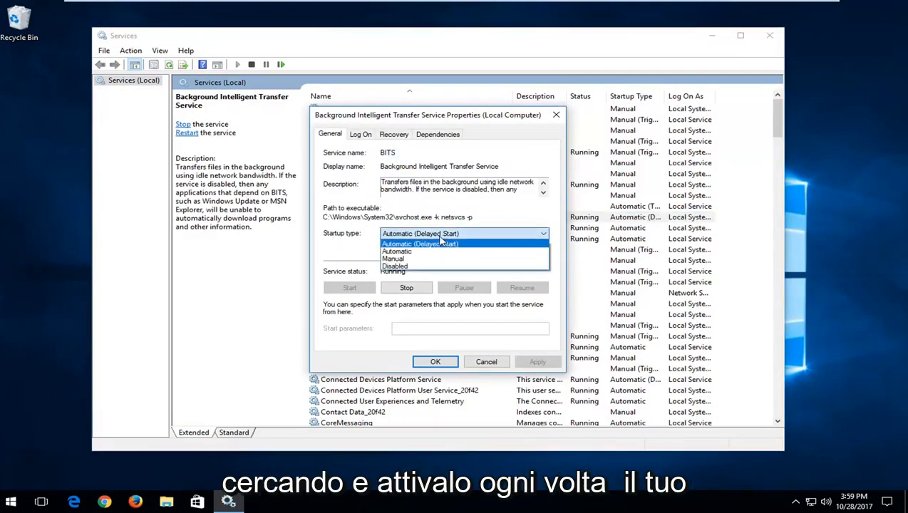
Set the startup type to Automatic, confirm with OK, and close Services.
click(396, 251)
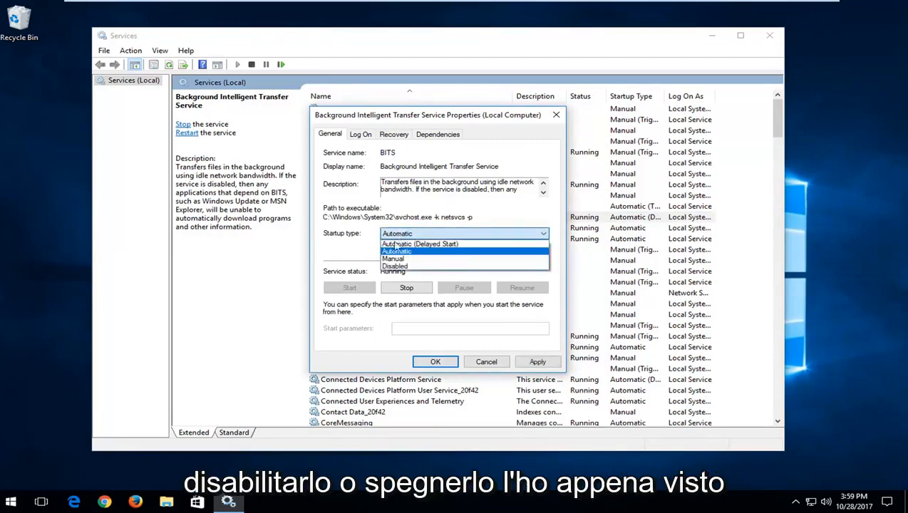
click(395, 267)
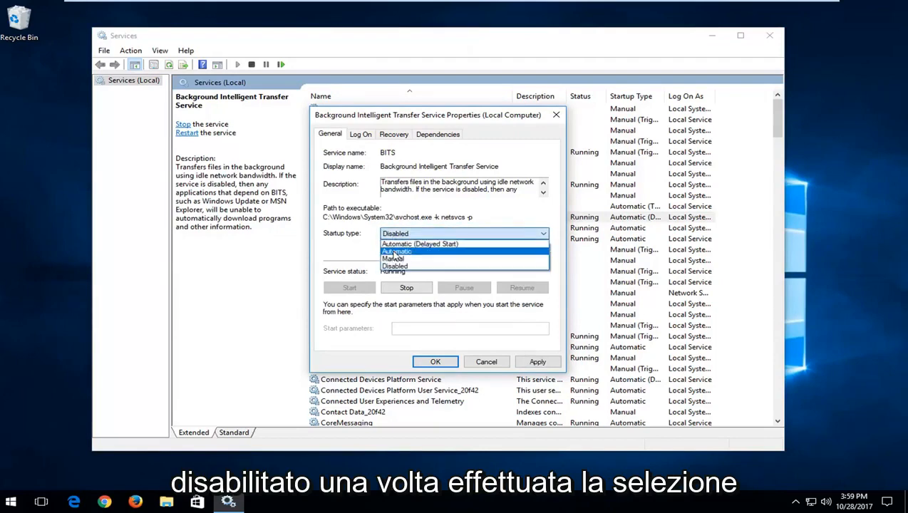
click(396, 251)
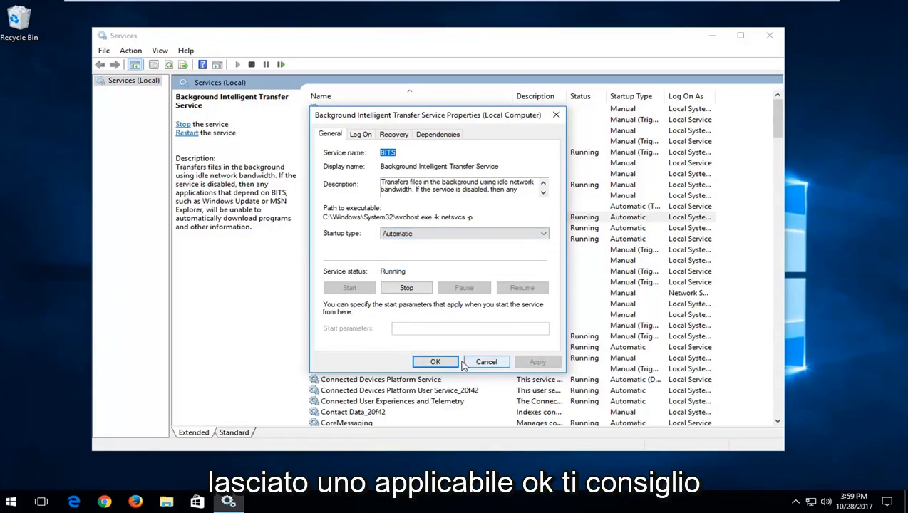
click(436, 362)
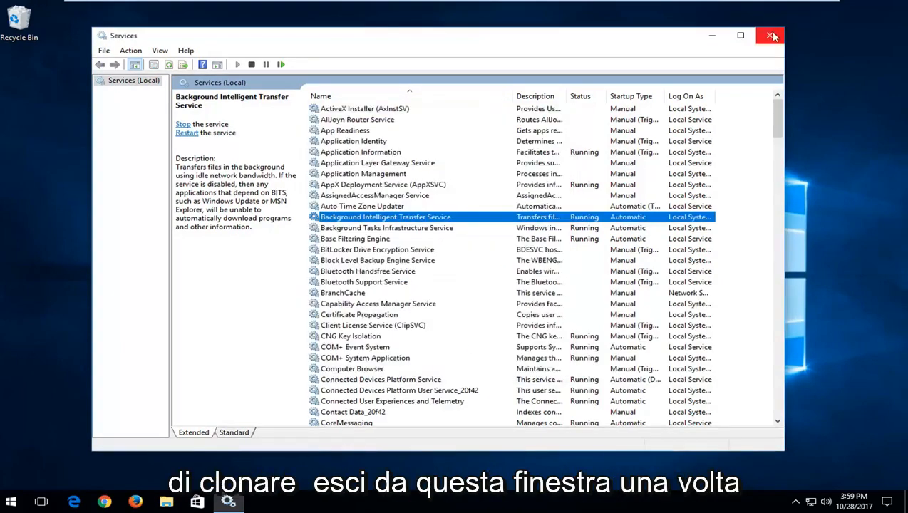
click(770, 36)
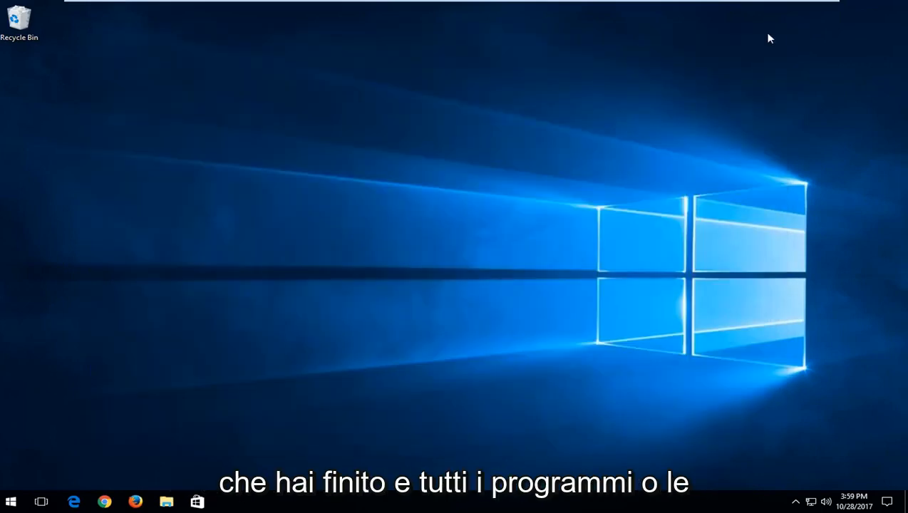